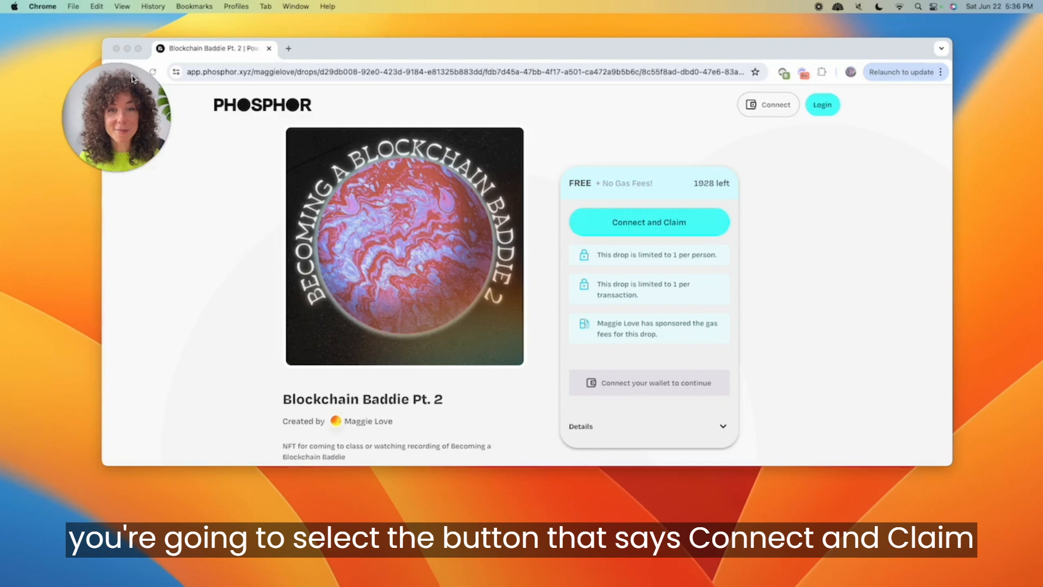
- Start the Connect and Claim flow on the Blockchain Baddie Pt. 2 drop page
left_click(649, 223)
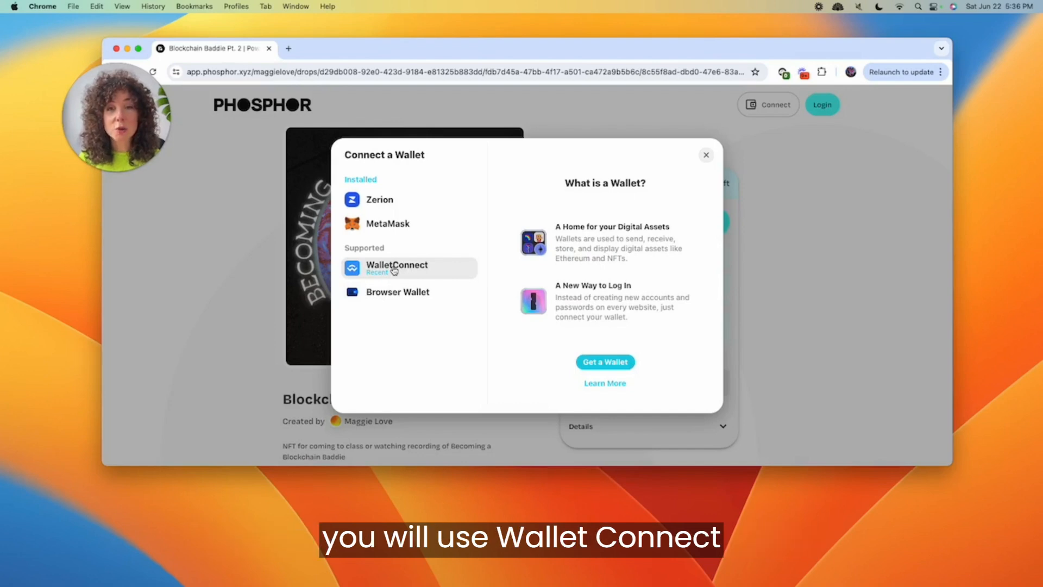
- Connect a wallet through WalletConnect so the page shows the address and 0 Owned
left_click(397, 267)
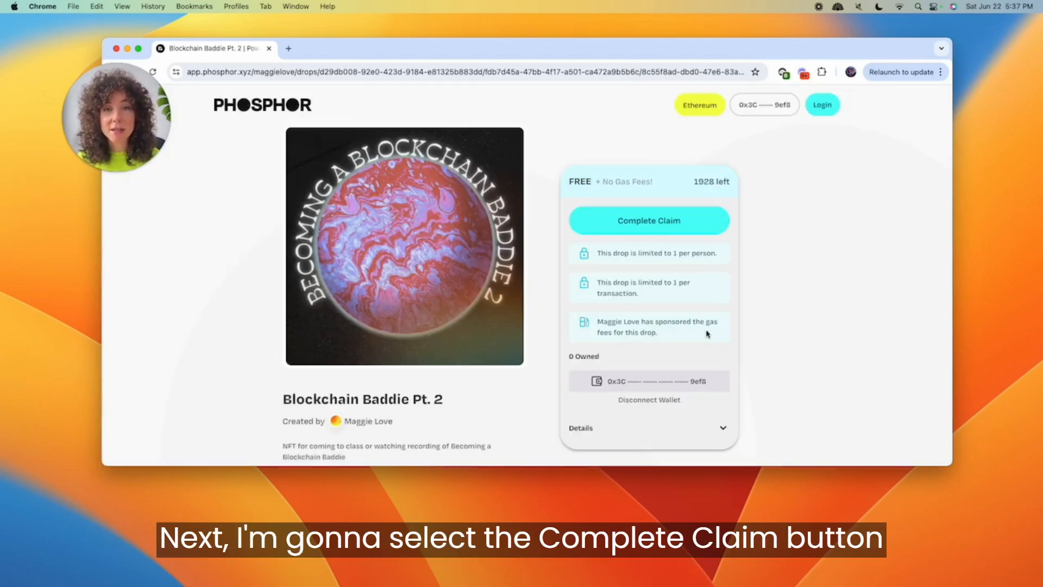
- Complete the Blockchain Baddie Pt. 2 claim and dismiss the thank-you and congratulations messages
left_click(649, 220)
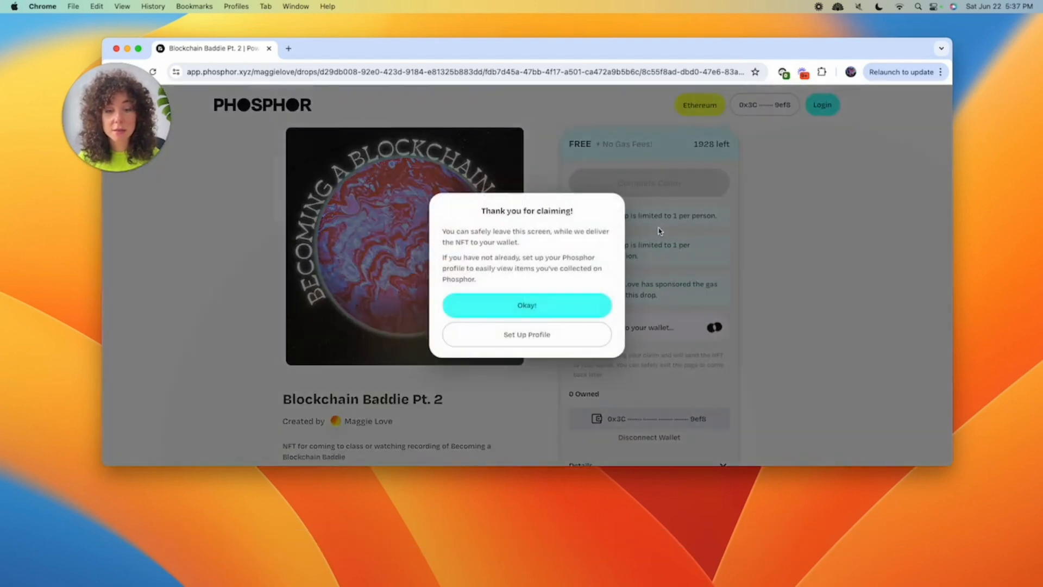
left_click(527, 305)
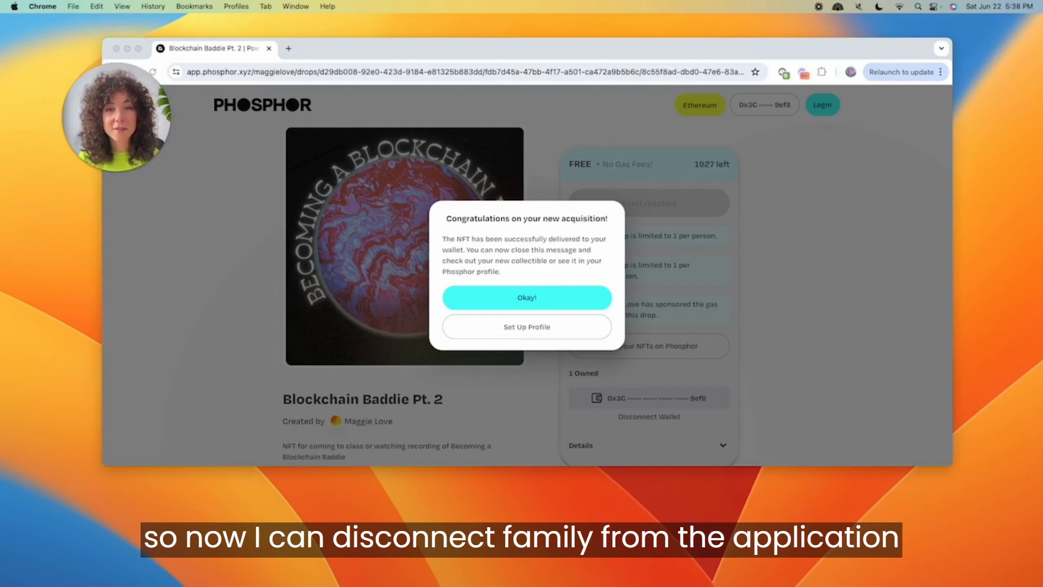
left_click(527, 297)
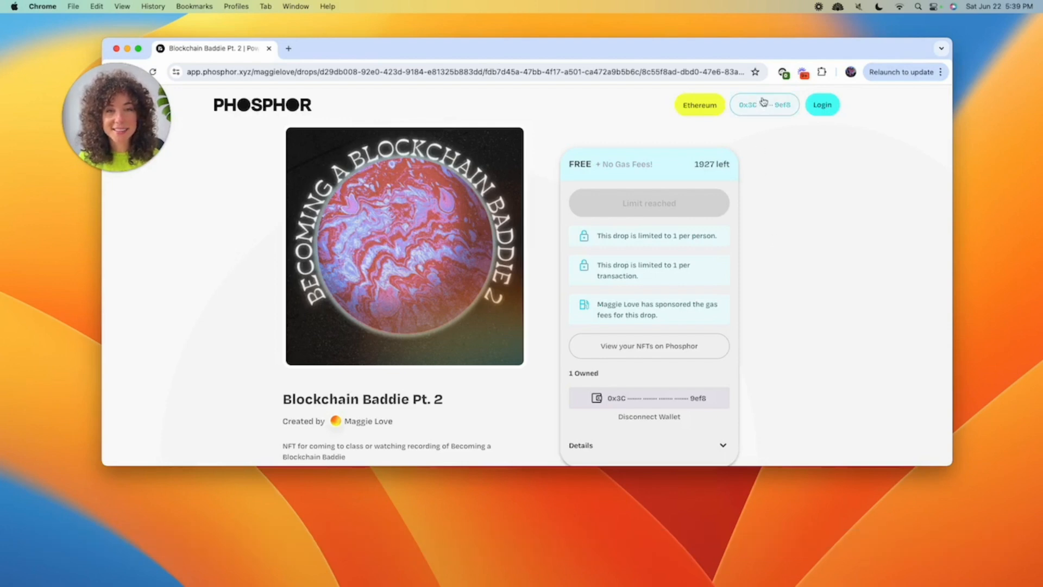
- Disconnect the wallet from the top-right account popup
left_click(764, 104)
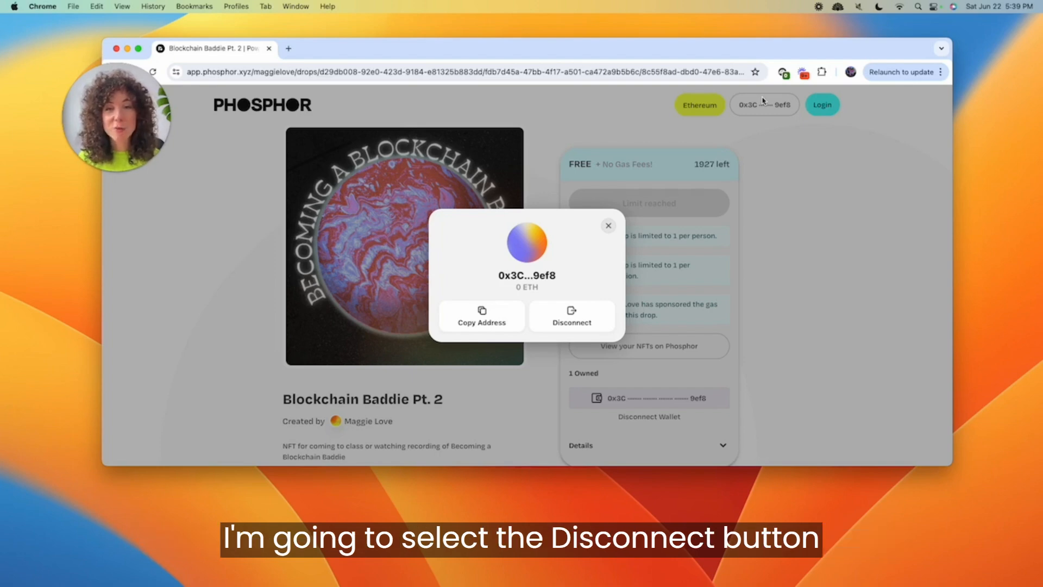
left_click(572, 315)
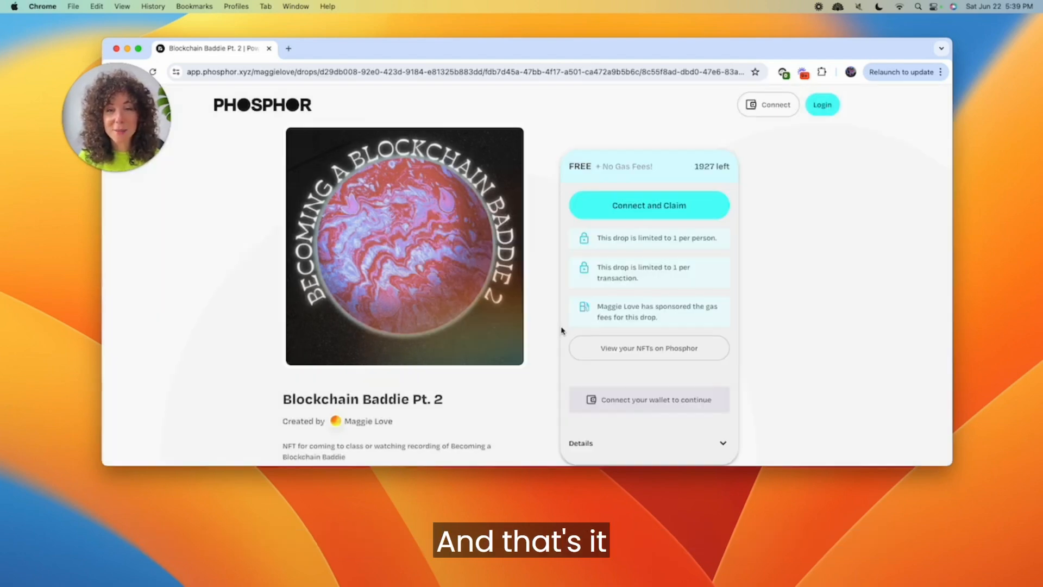